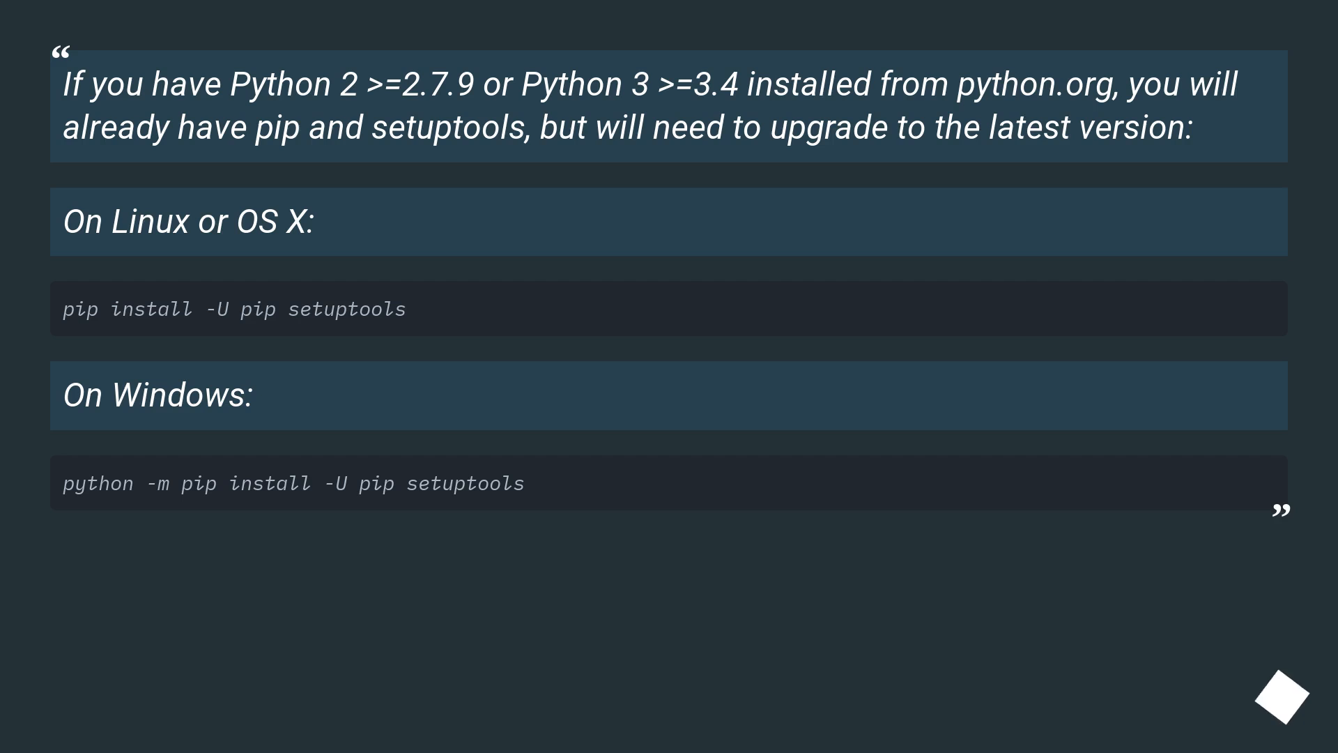
pyautogui.scroll(-3)
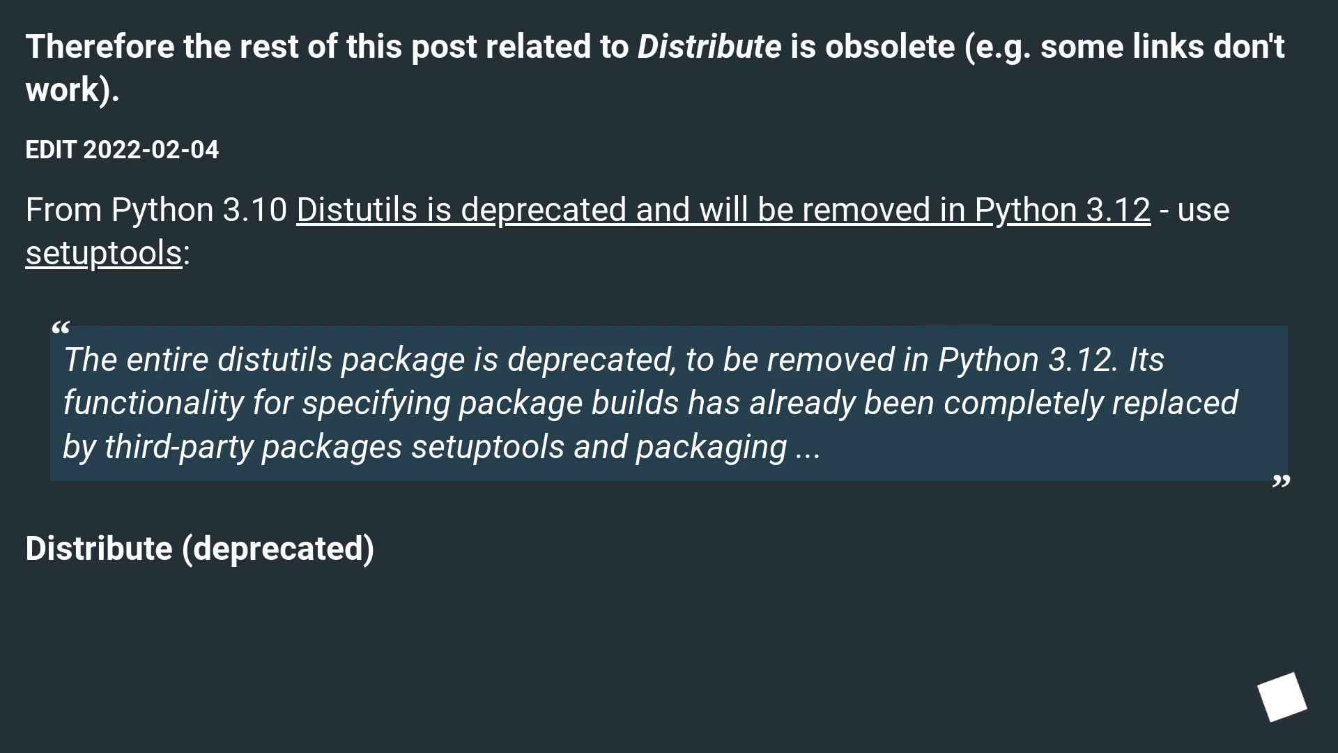
pyautogui.scroll(-3)
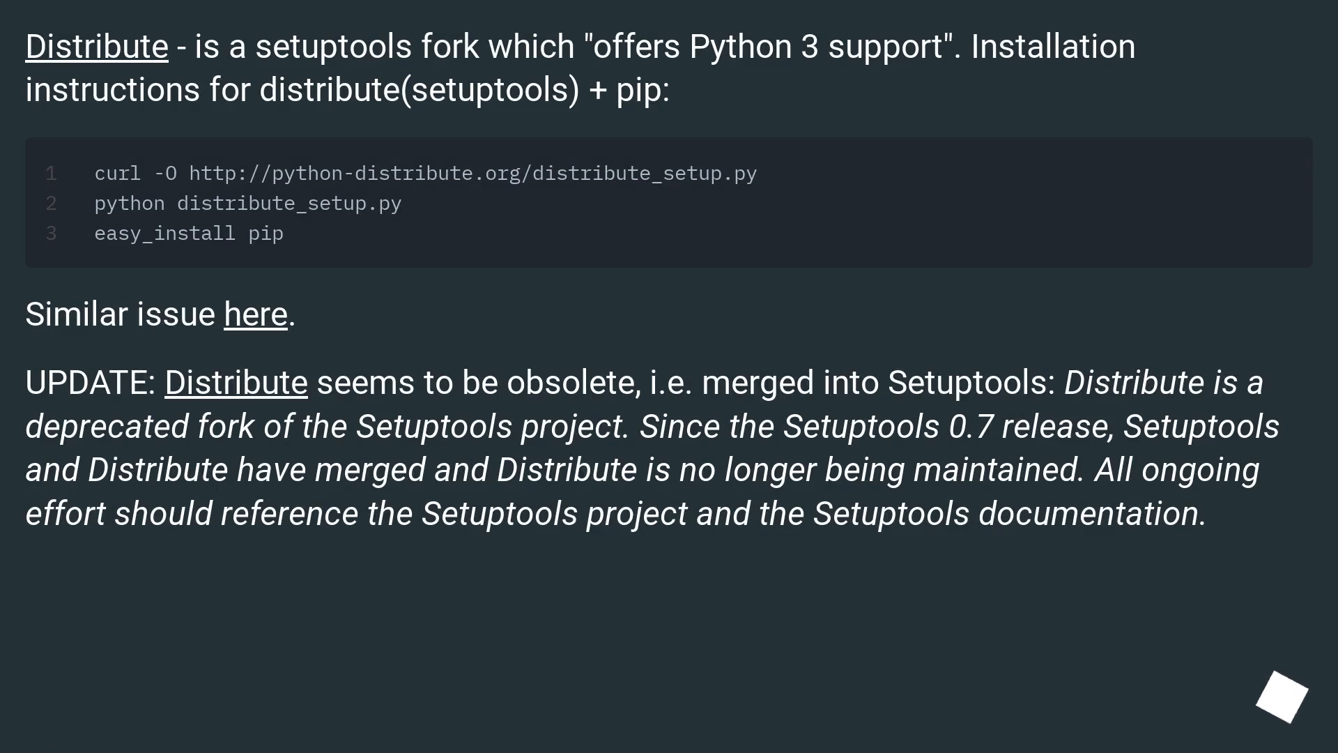